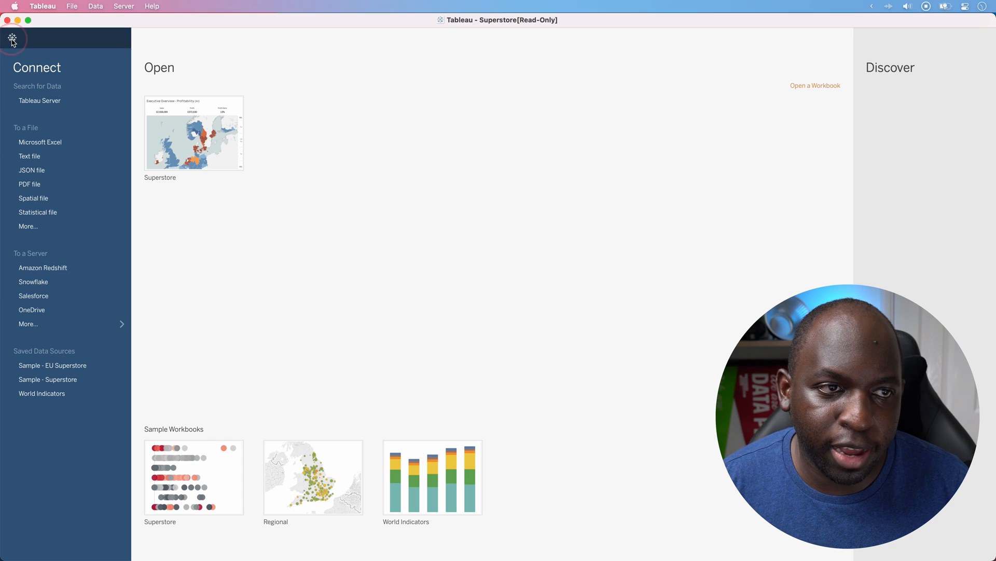
Step: Open the Superstore sample workbook showing the Executive Overview - Profitability dashboard
double_click(193, 133)
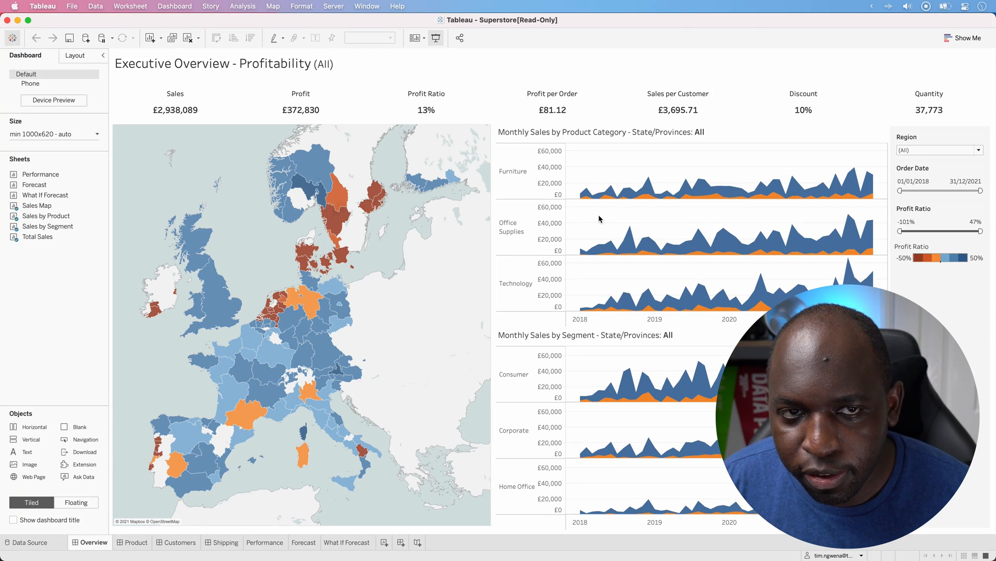
mouse_move(575, 211)
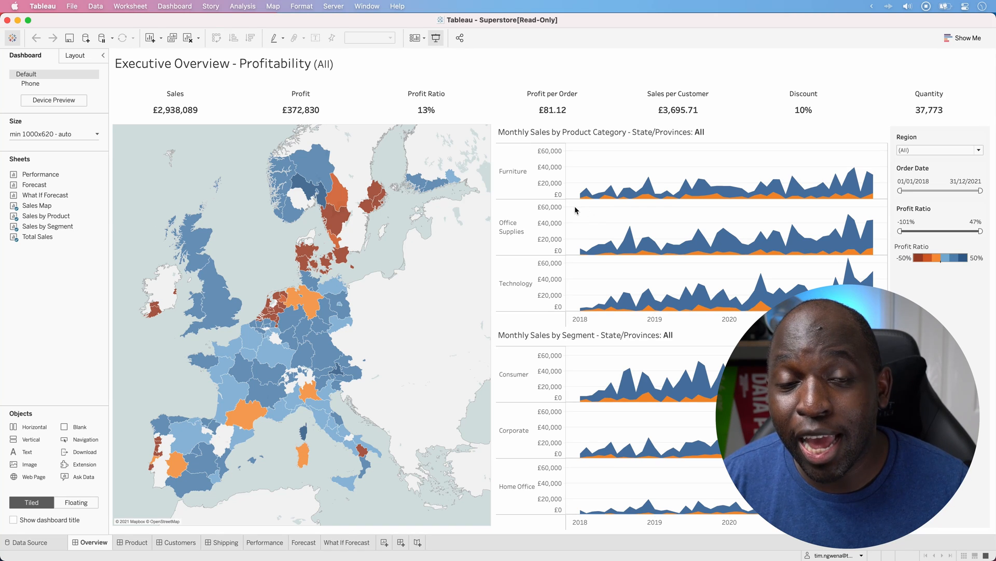
mouse_move(573, 226)
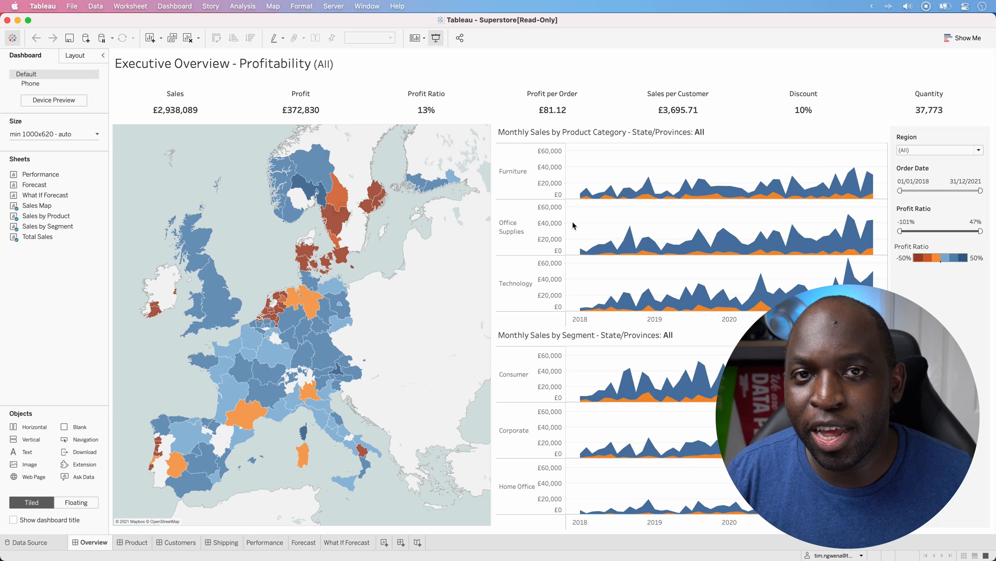
mouse_move(435, 150)
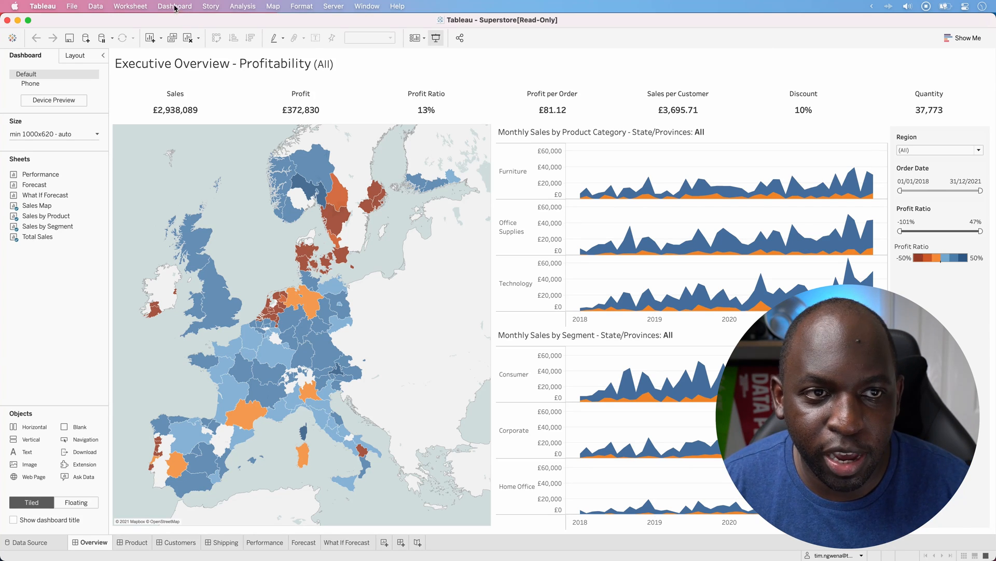
Step: Show the dashboard's Actions dialog listing the generated filter and highlight actions
left_click(174, 6)
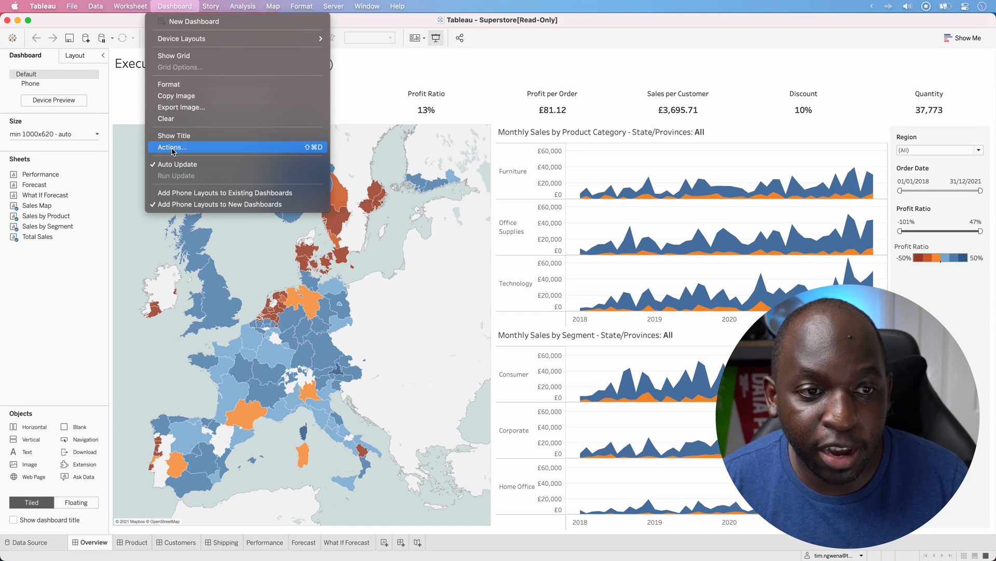
left_click(170, 146)
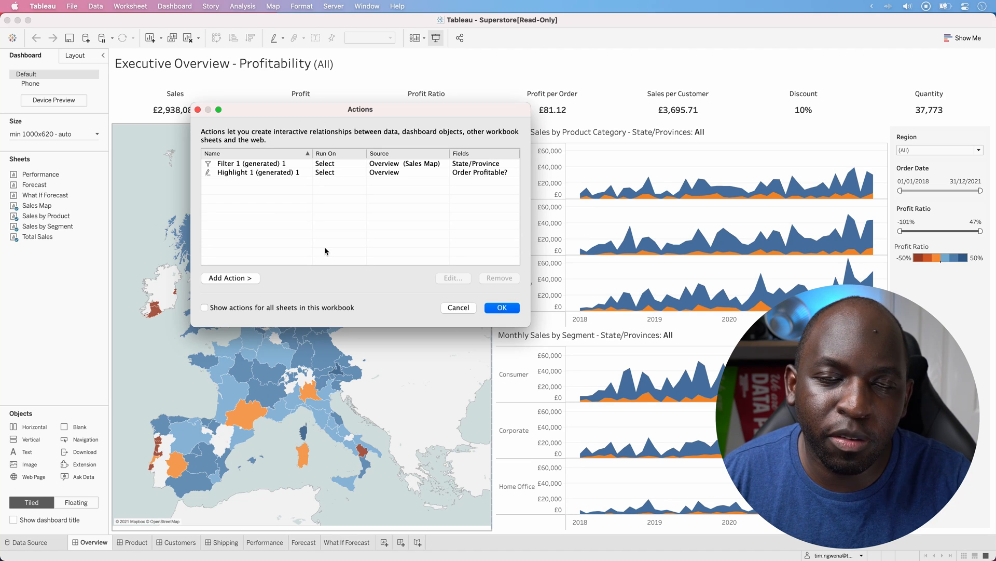
mouse_move(329, 210)
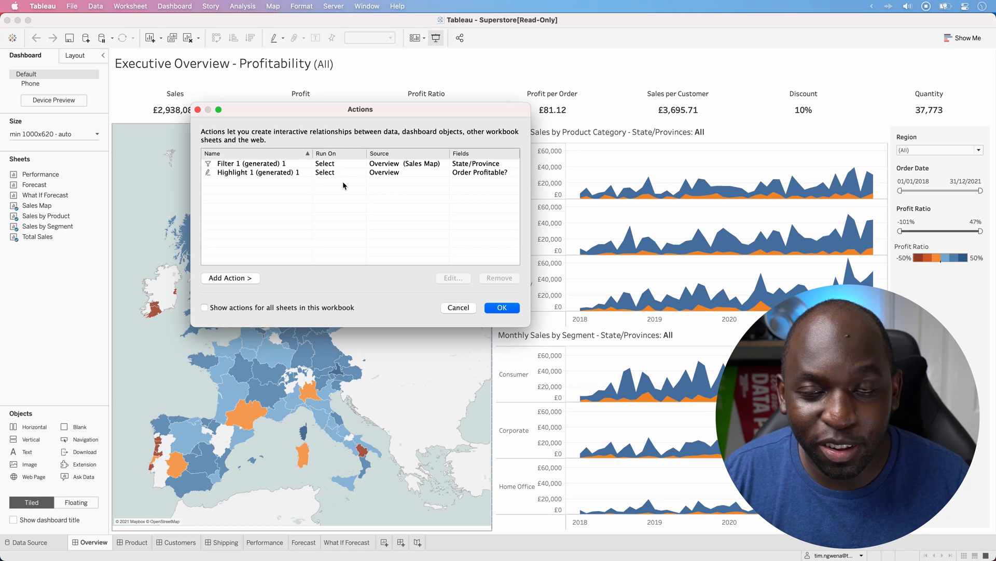
mouse_move(302, 191)
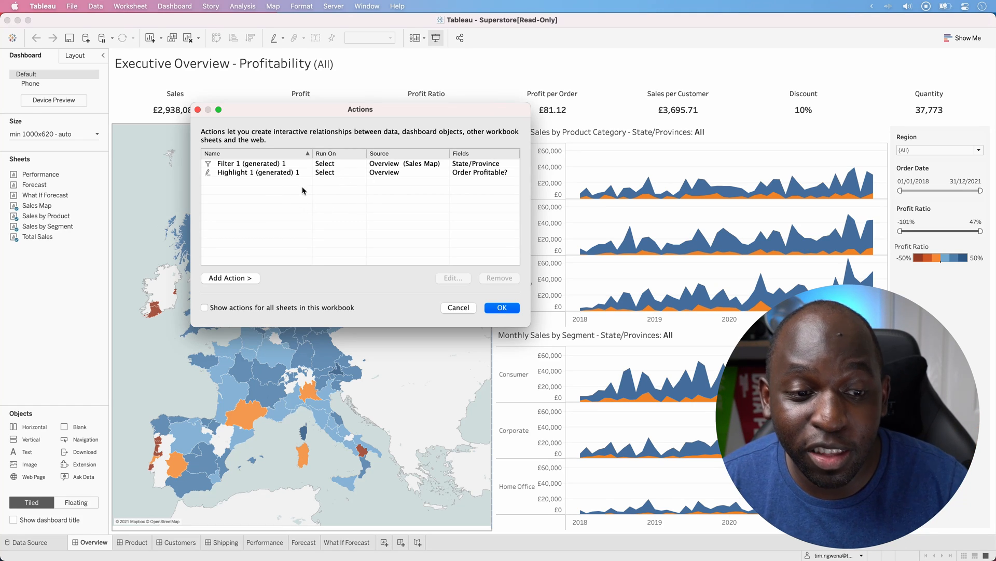
left_click(230, 278)
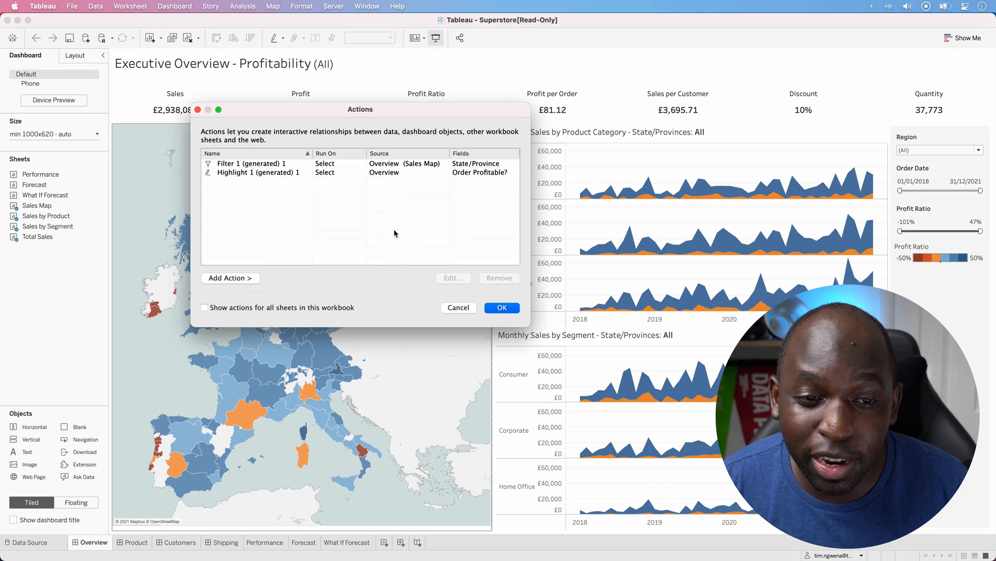
mouse_move(336, 280)
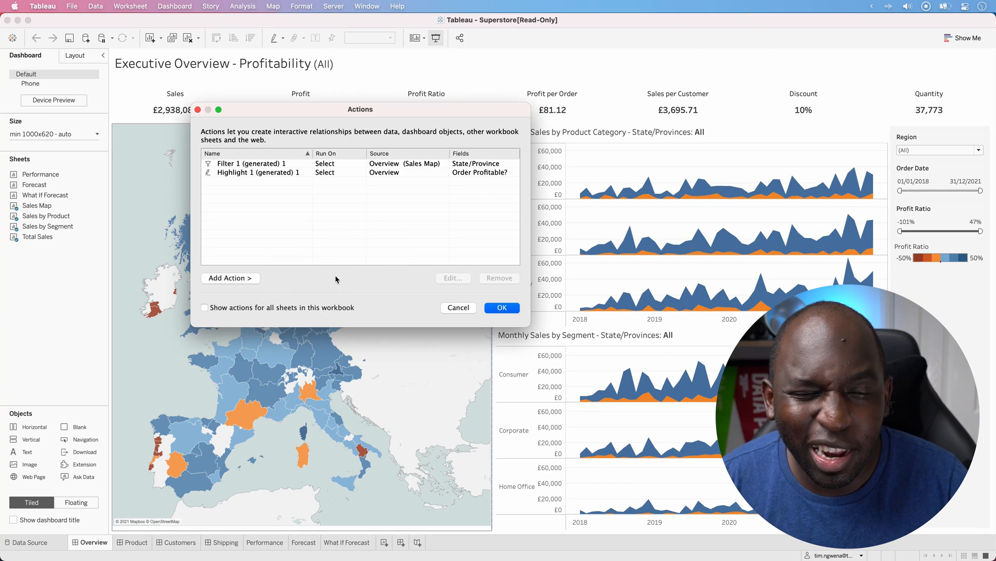
mouse_move(338, 262)
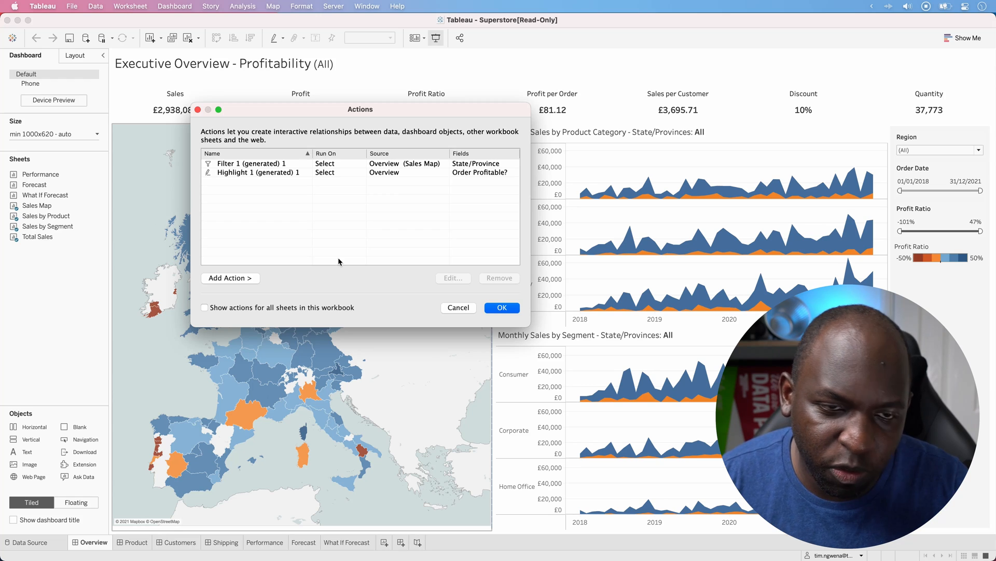
mouse_move(316, 247)
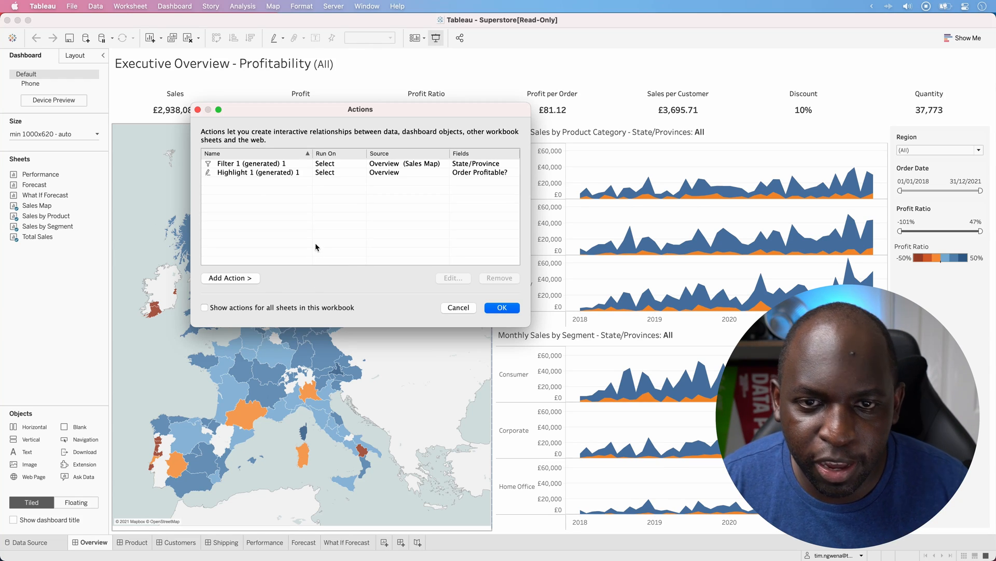
Step: Show the Windows Actions dialog listing all workbook actions, then return to the Mac
left_click(501, 307)
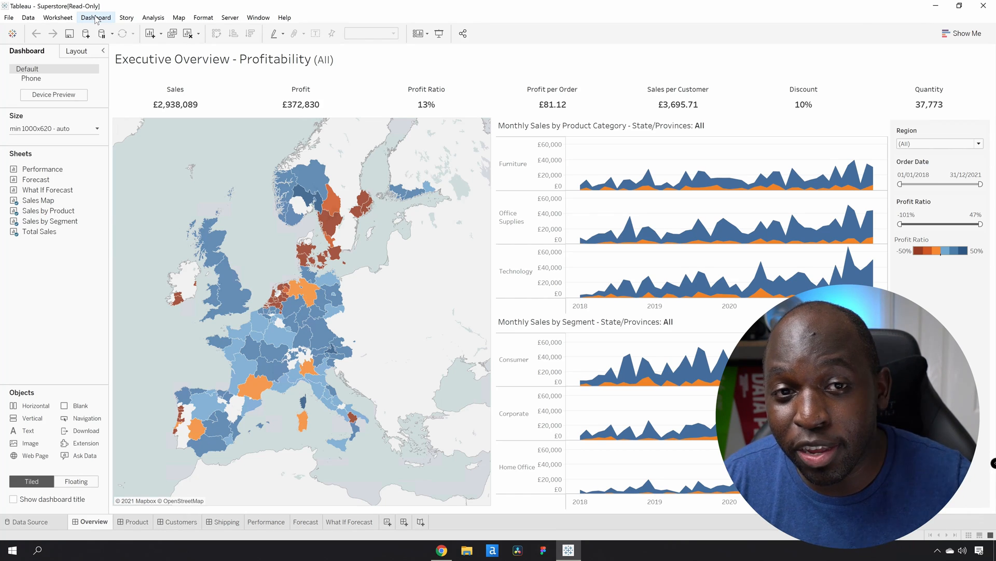
left_click(95, 17)
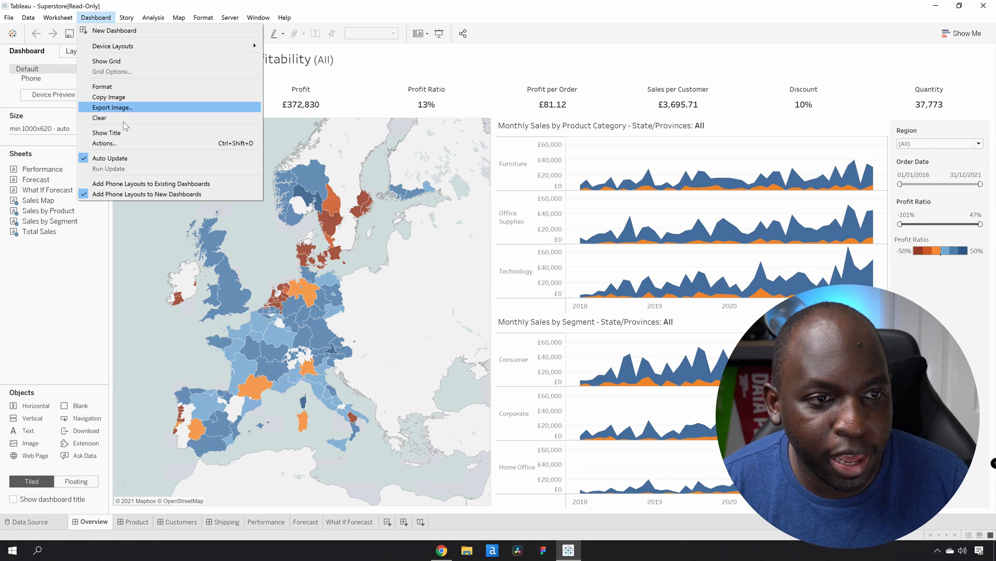
left_click(102, 143)
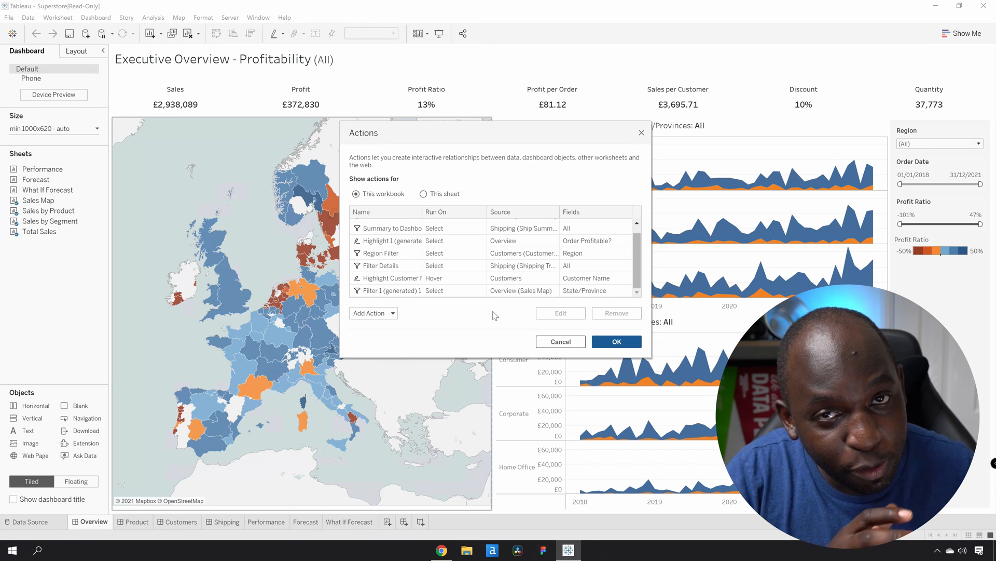
left_click(445, 240)
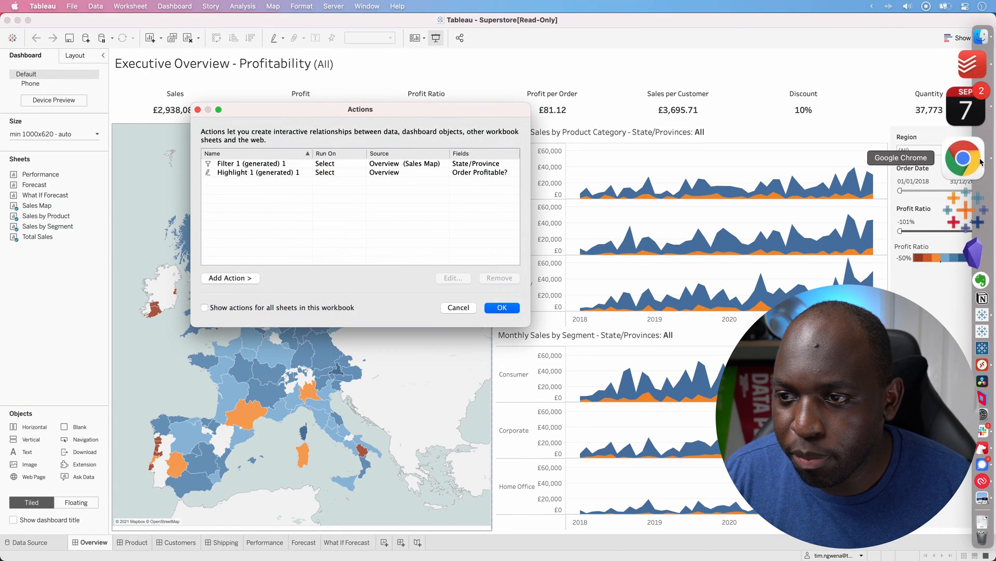
Step: From the Tableau Online home page, open the recent Overview dashboard in web edit mode
left_click(965, 159)
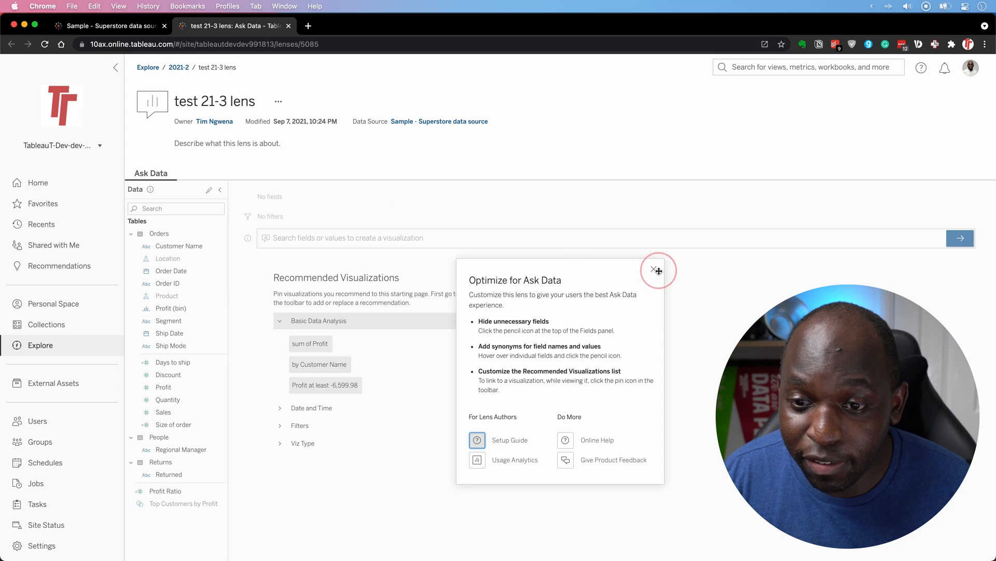
left_click(38, 182)
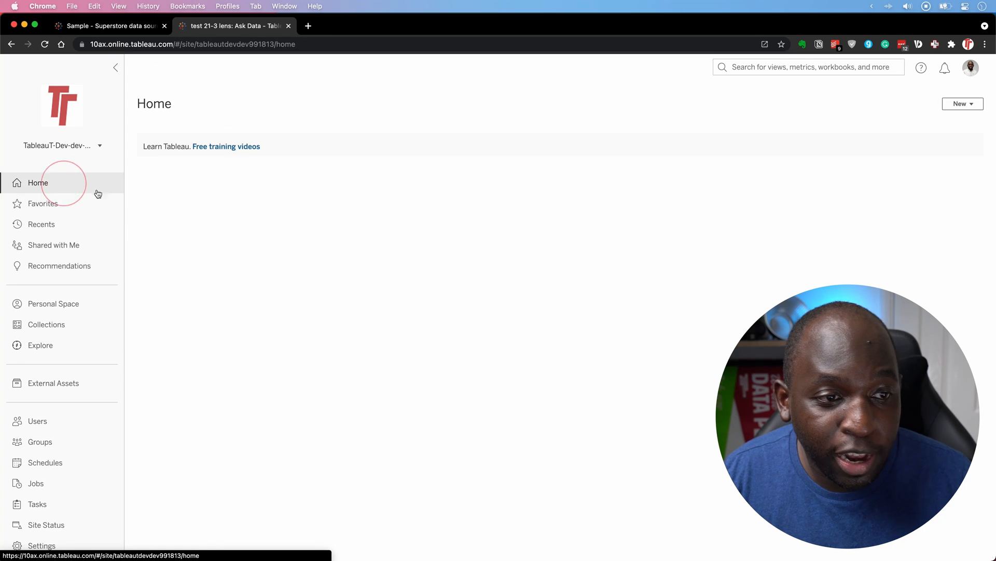
left_click(37, 182)
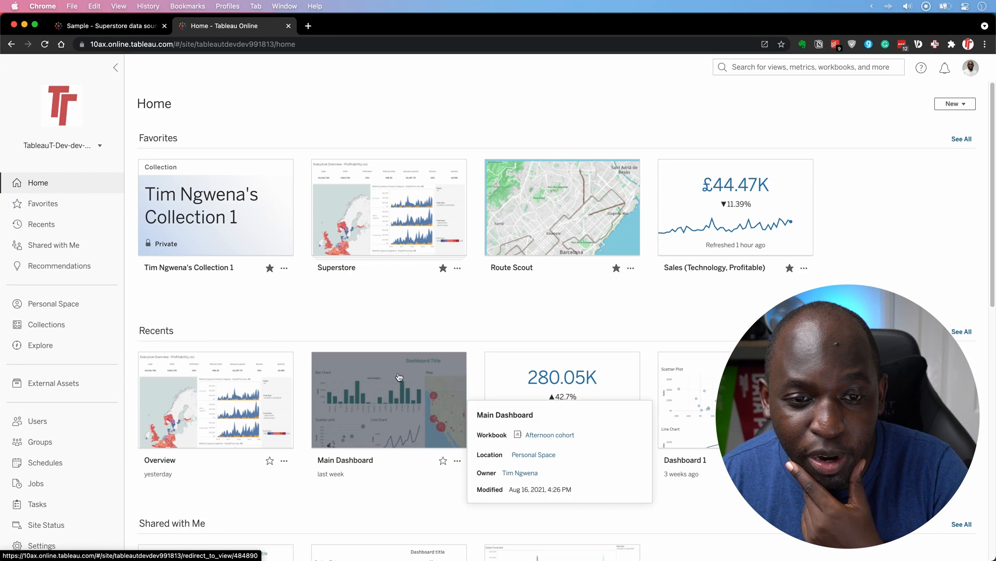
left_click(388, 208)
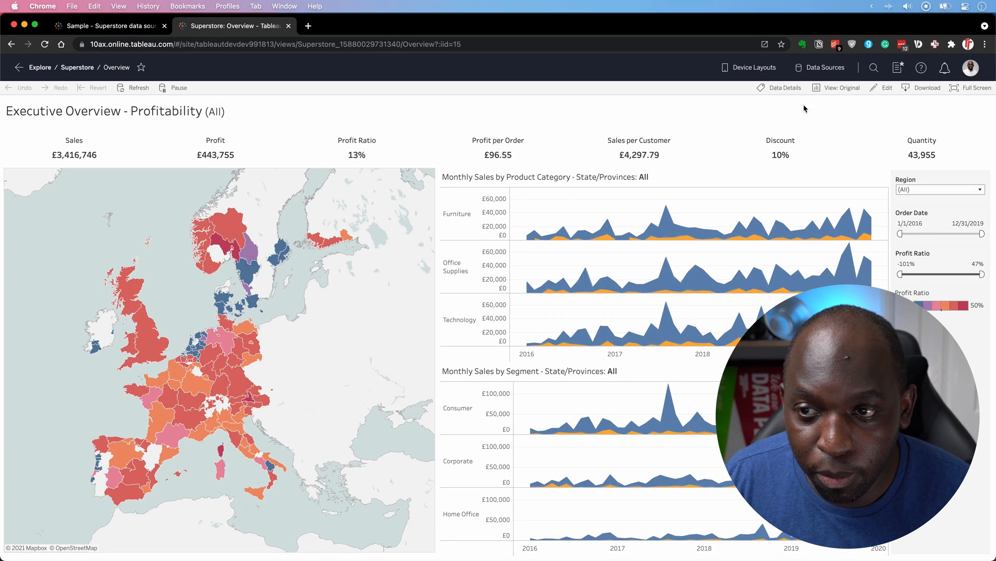
left_click(886, 88)
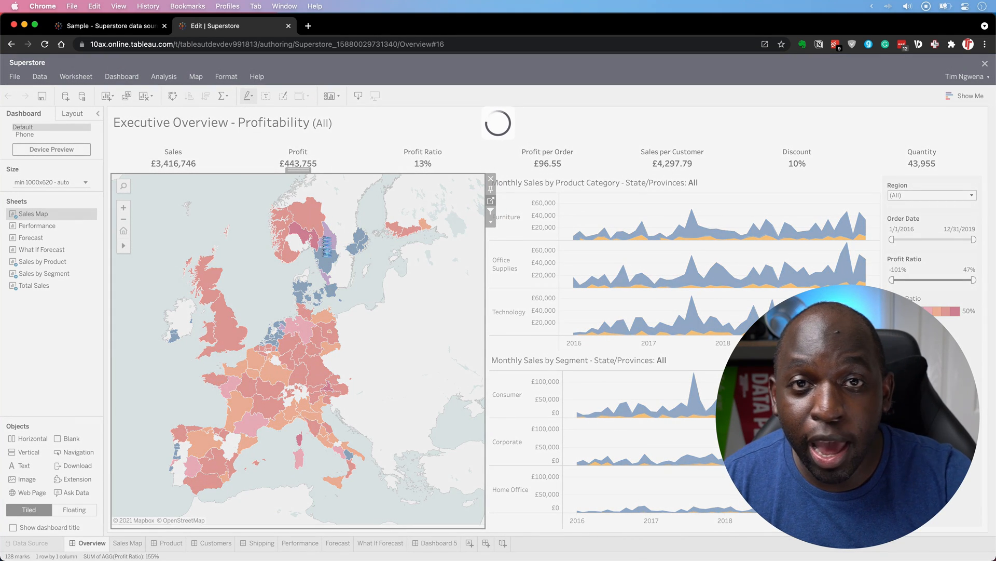
Step: On the Sales Map sheet, review the Region filter's General, Wildcard and Top/Bottom sections
left_click(127, 543)
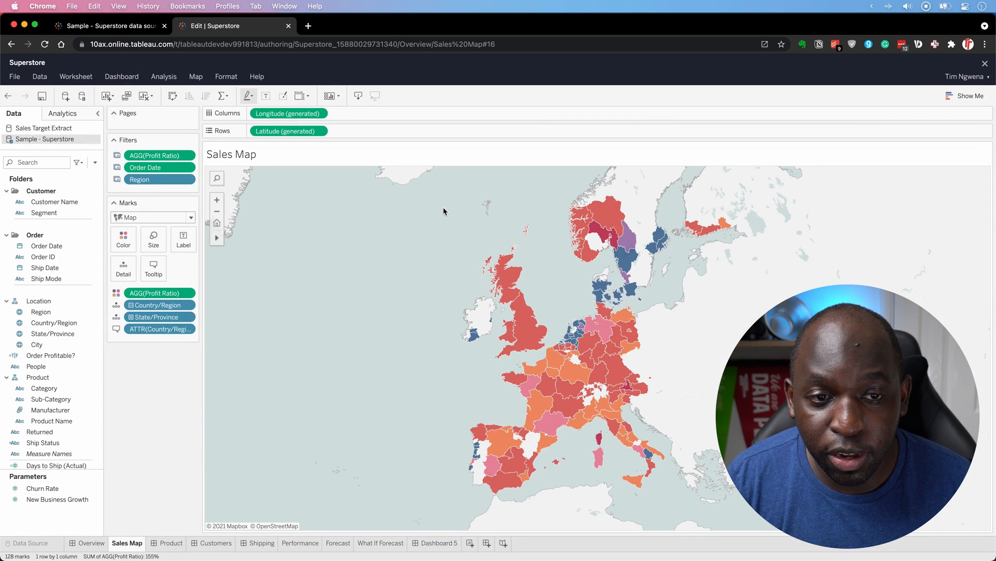
double_click(139, 180)
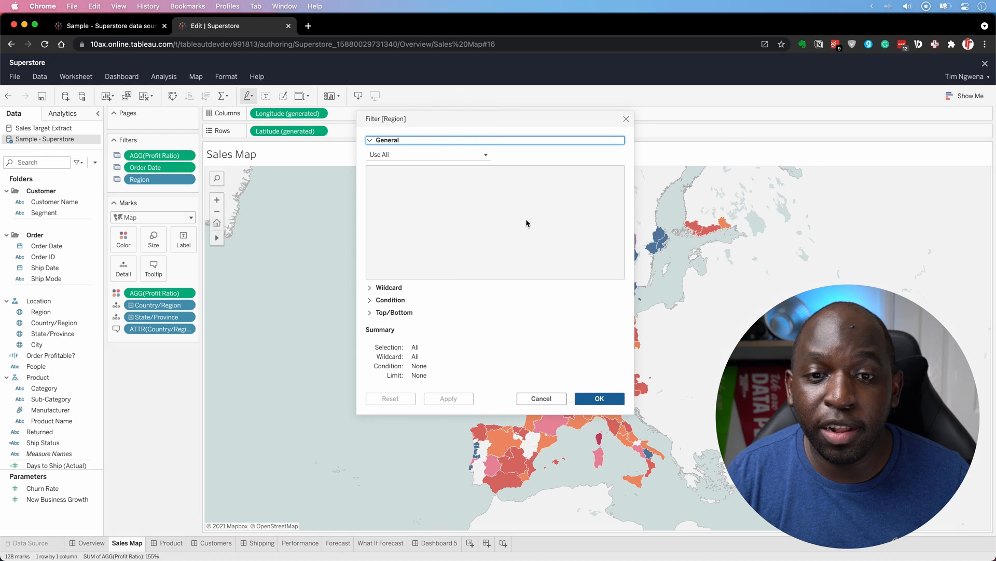
mouse_move(510, 233)
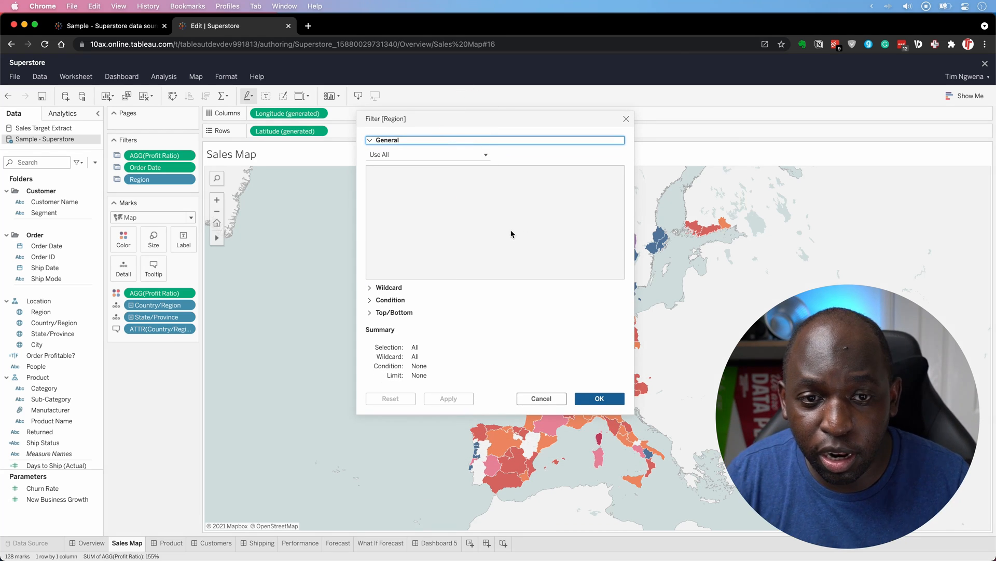
mouse_move(427, 202)
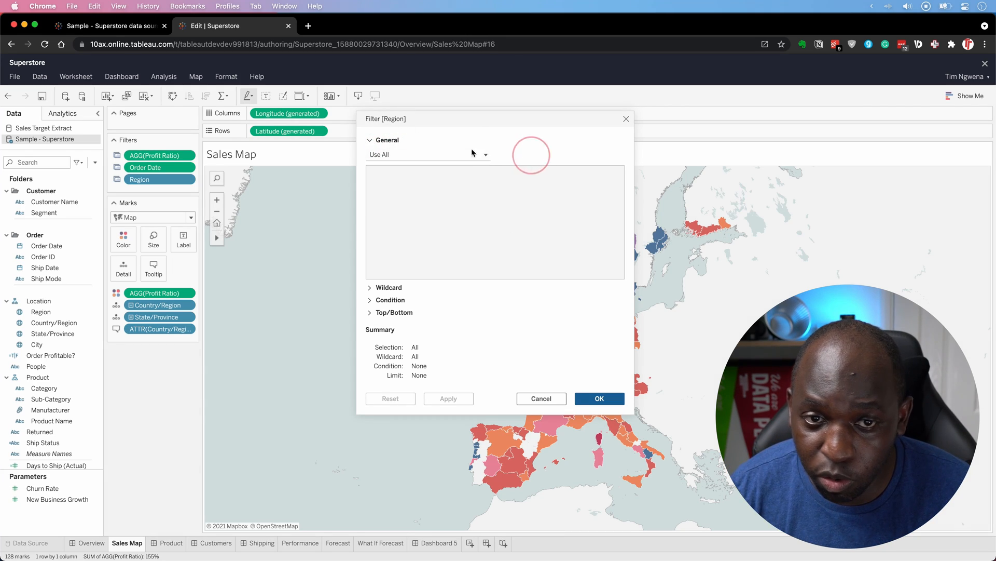
left_click(390, 286)
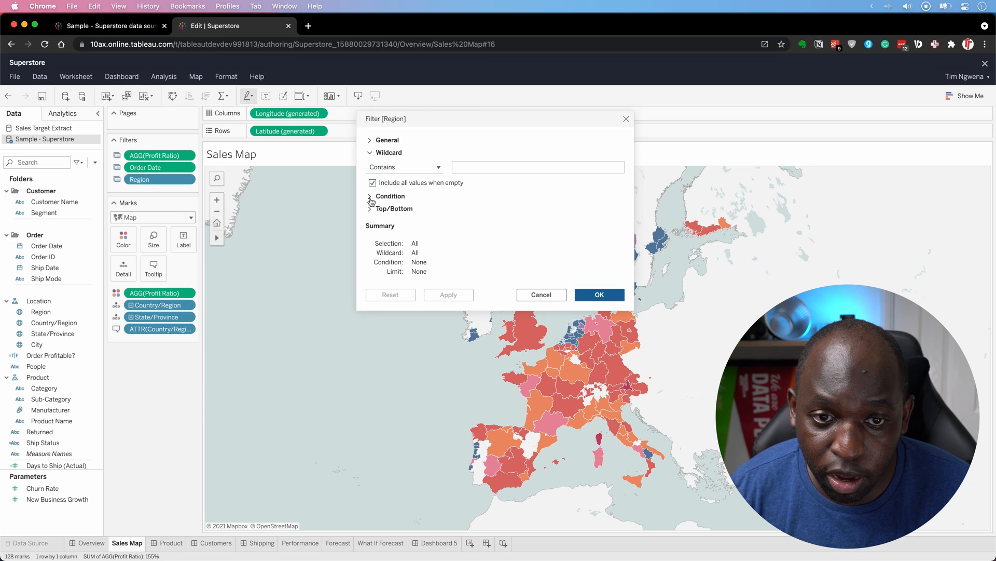
left_click(371, 209)
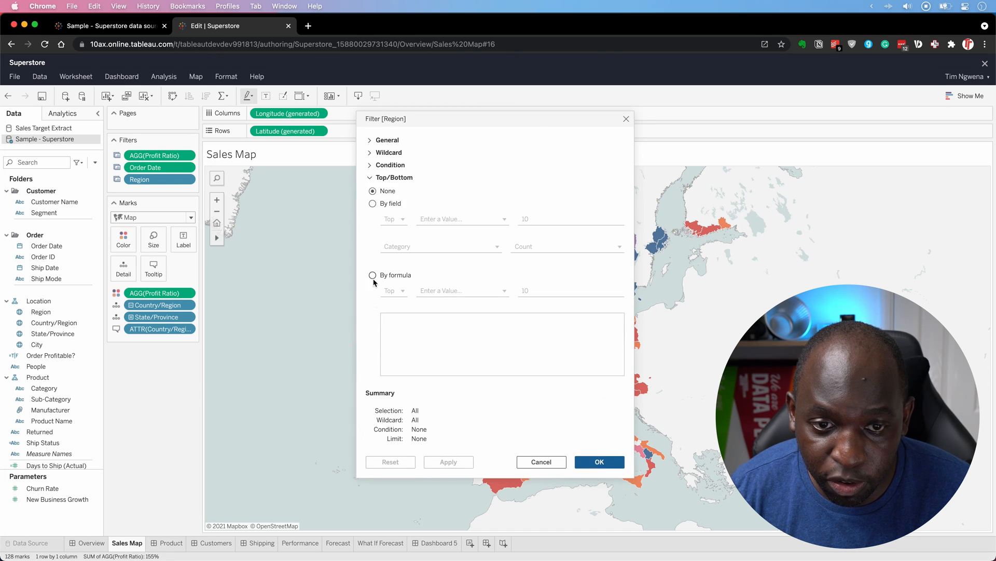
left_click(388, 140)
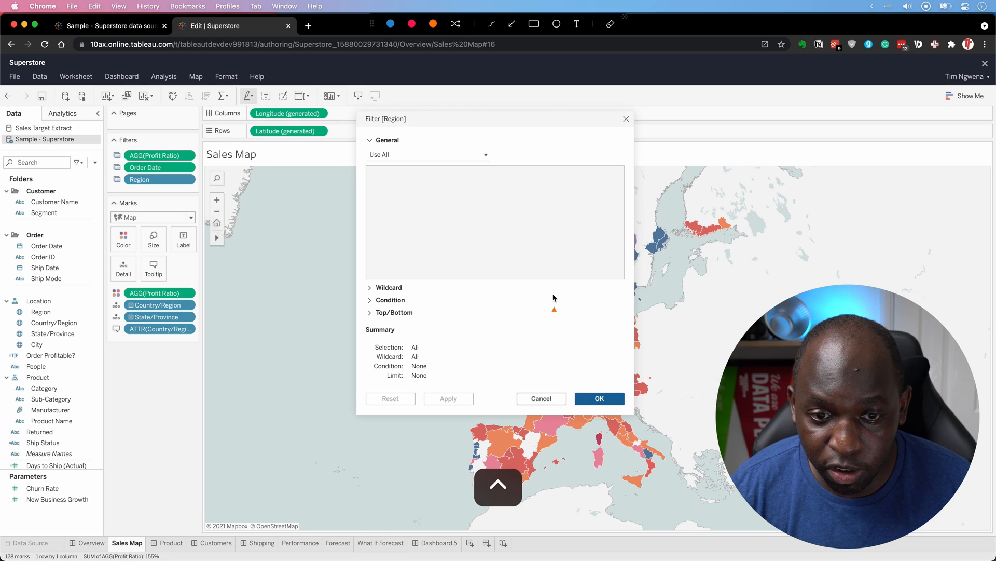
mouse_move(472, 330)
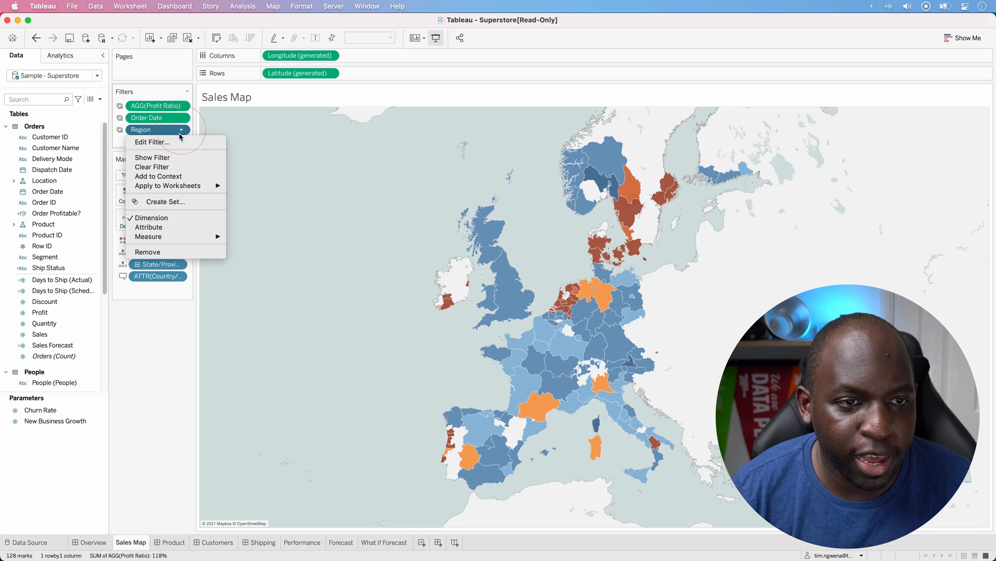
Step: Edit the Region filter in Desktop and view its Wildcard and Condition tabs
left_click(153, 143)
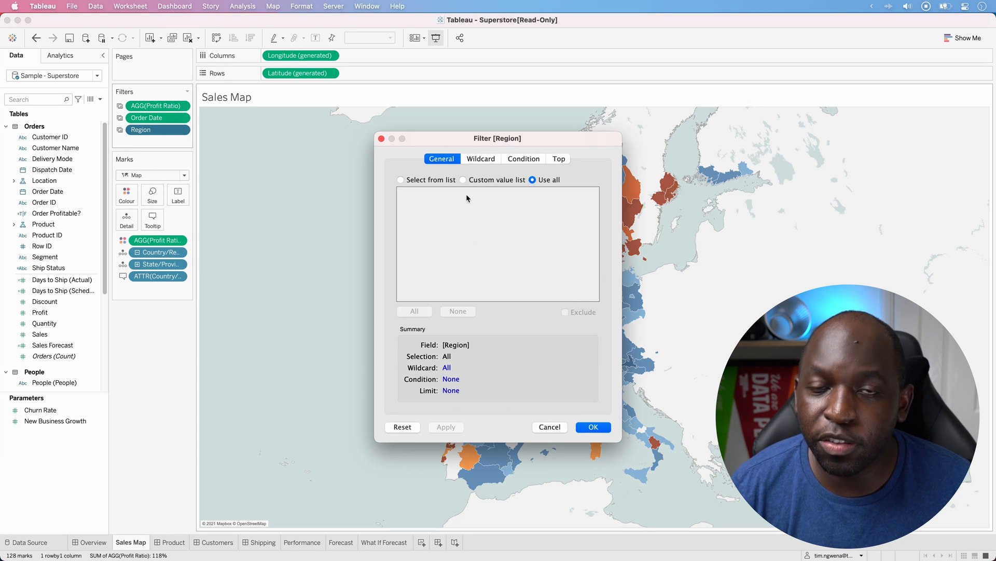
mouse_move(496, 214)
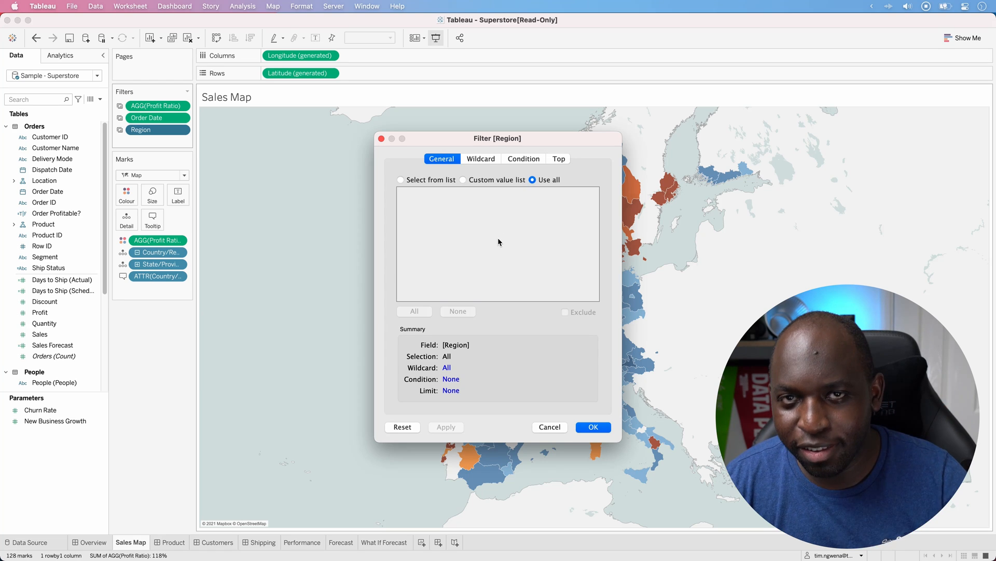
mouse_move(499, 242)
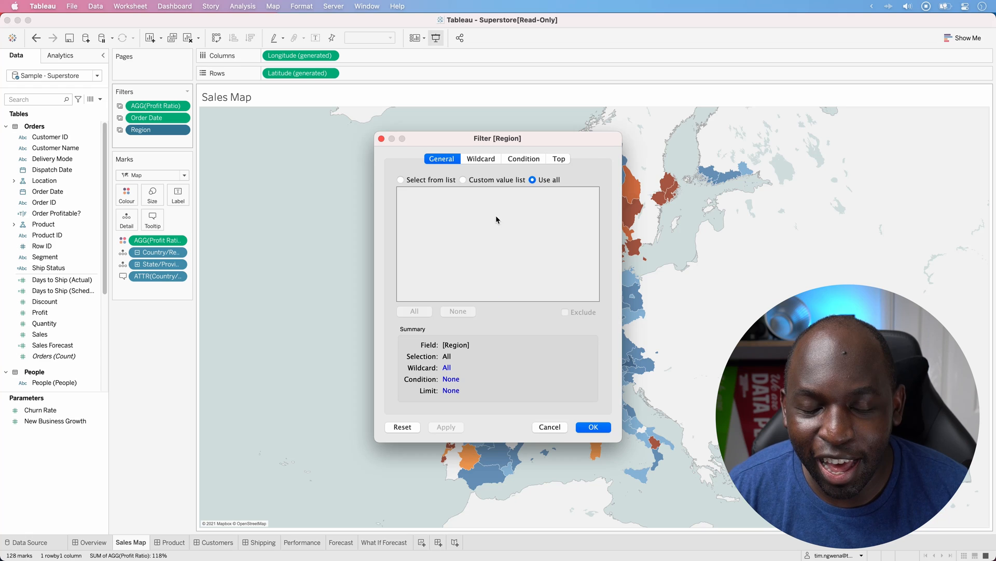
left_click(481, 157)
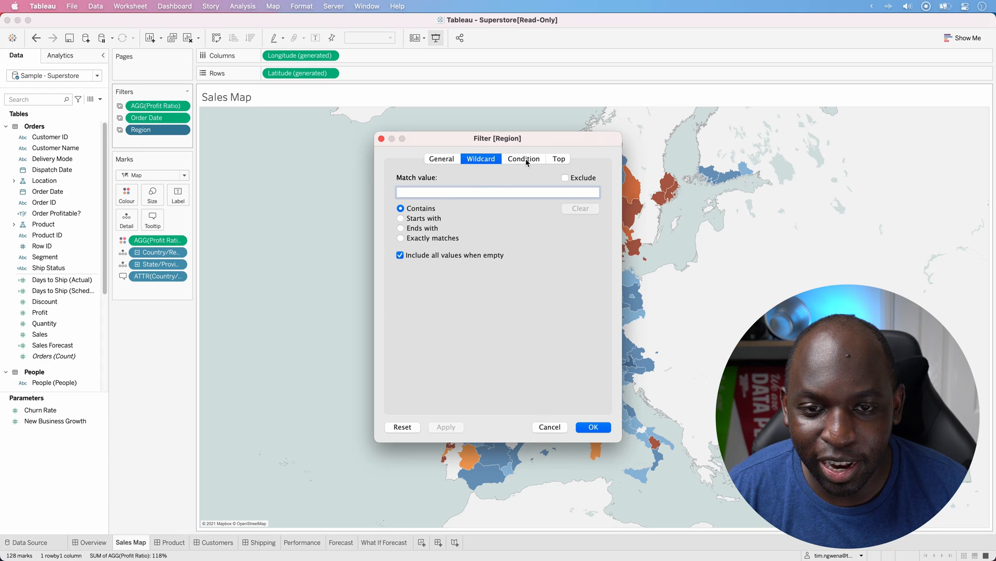
left_click(523, 158)
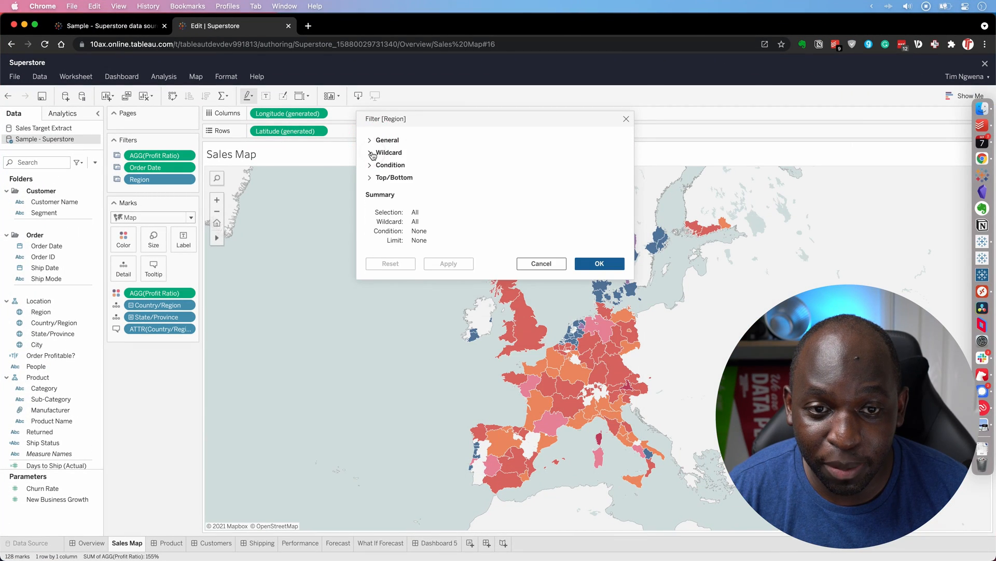
Step: Expand the web Region filter's Condition and Top/Bottom sections, both set to none
left_click(391, 165)
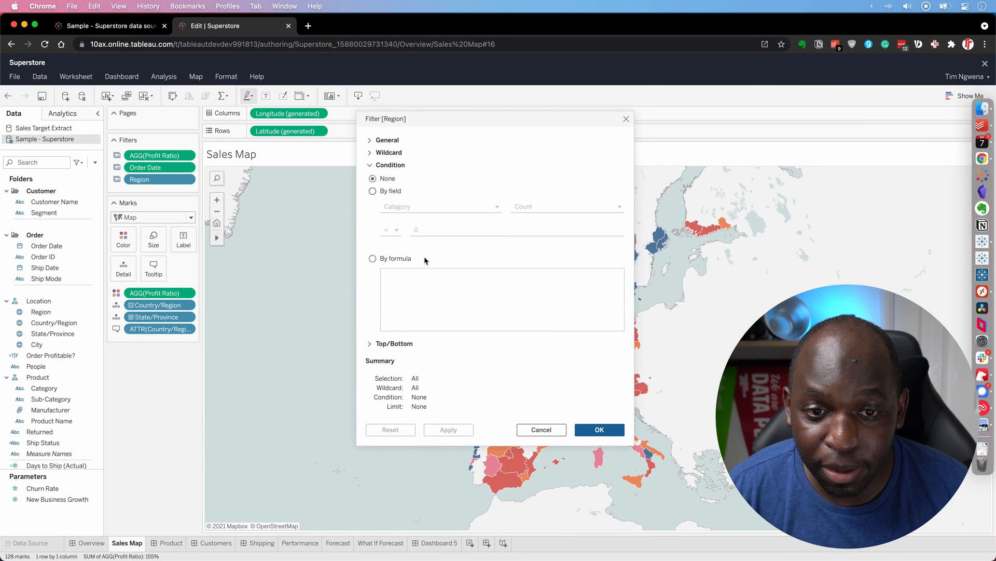
left_click(395, 344)
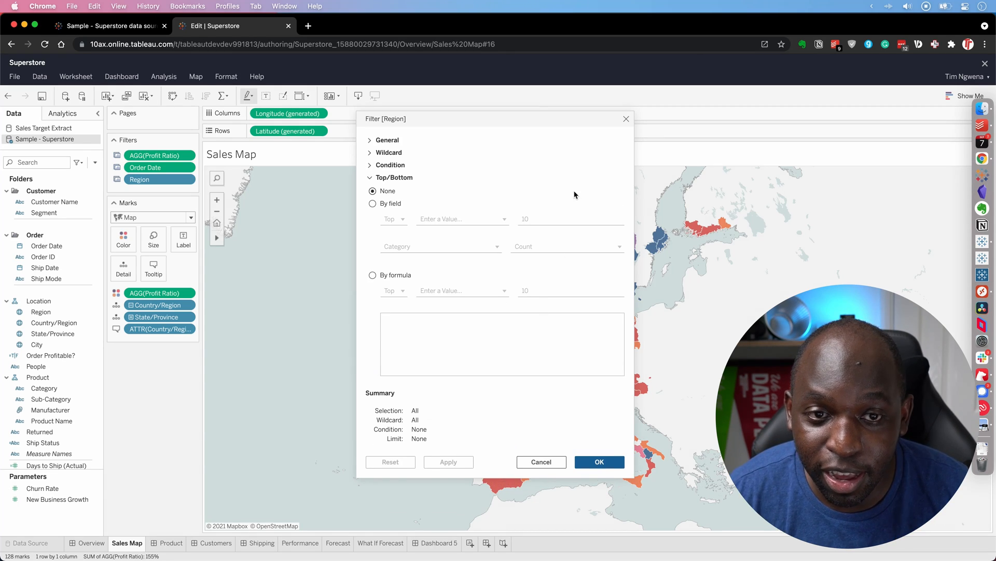
mouse_move(548, 234)
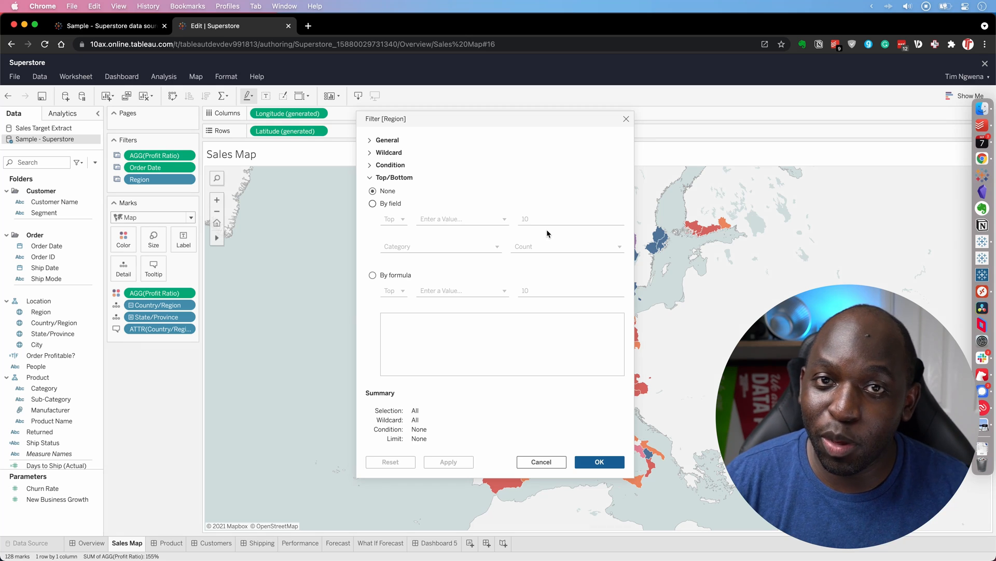
mouse_move(558, 199)
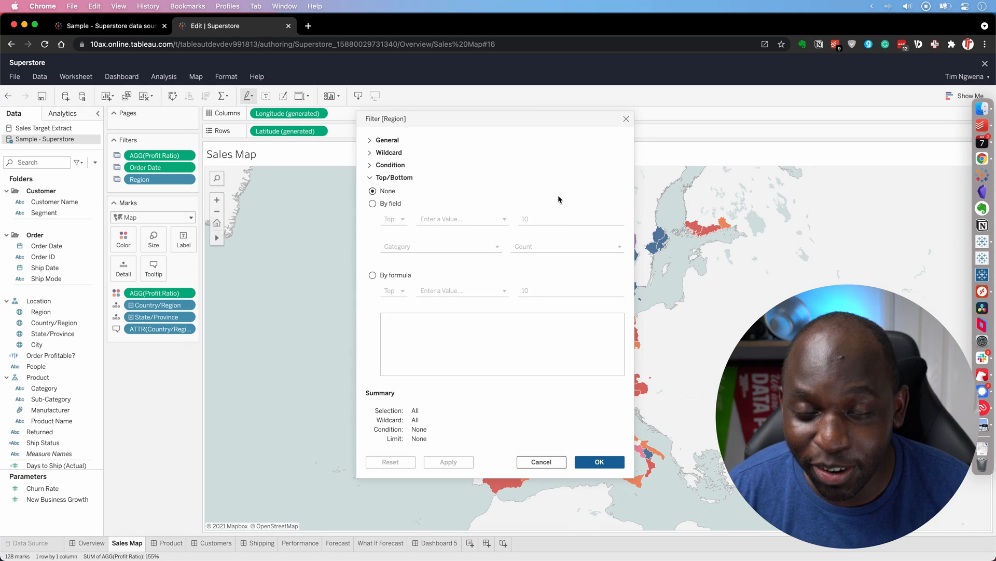
mouse_move(554, 209)
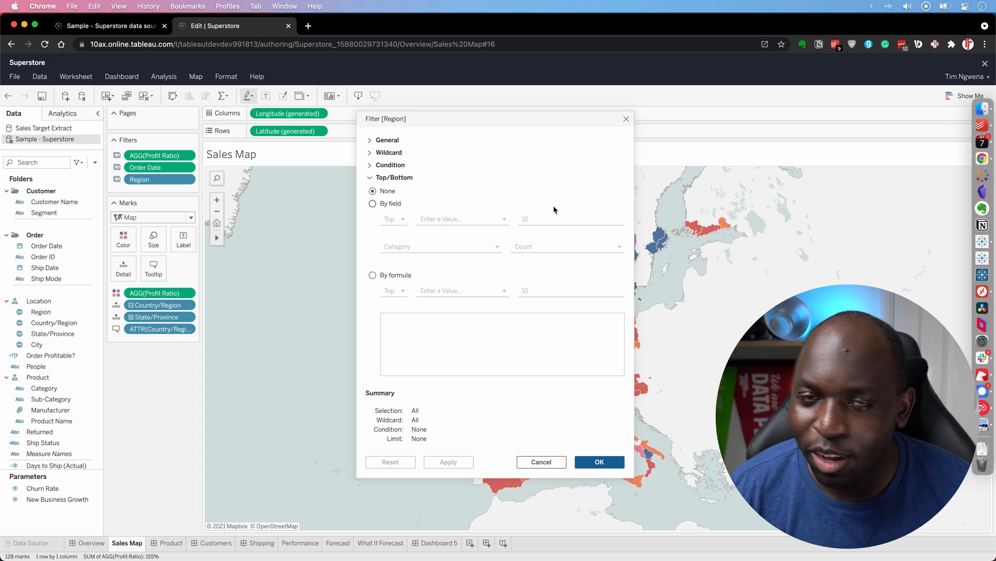
mouse_move(552, 209)
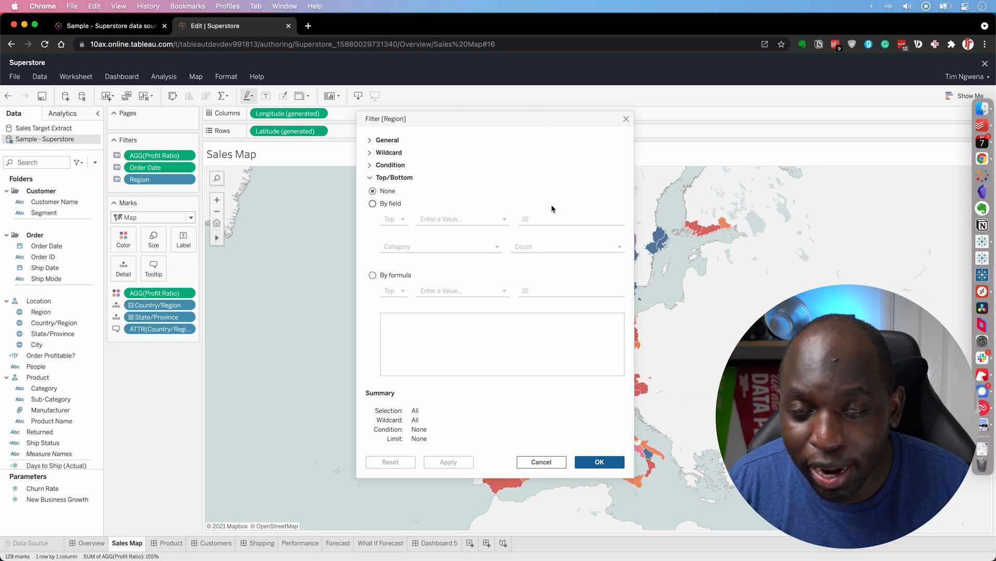
mouse_move(602, 156)
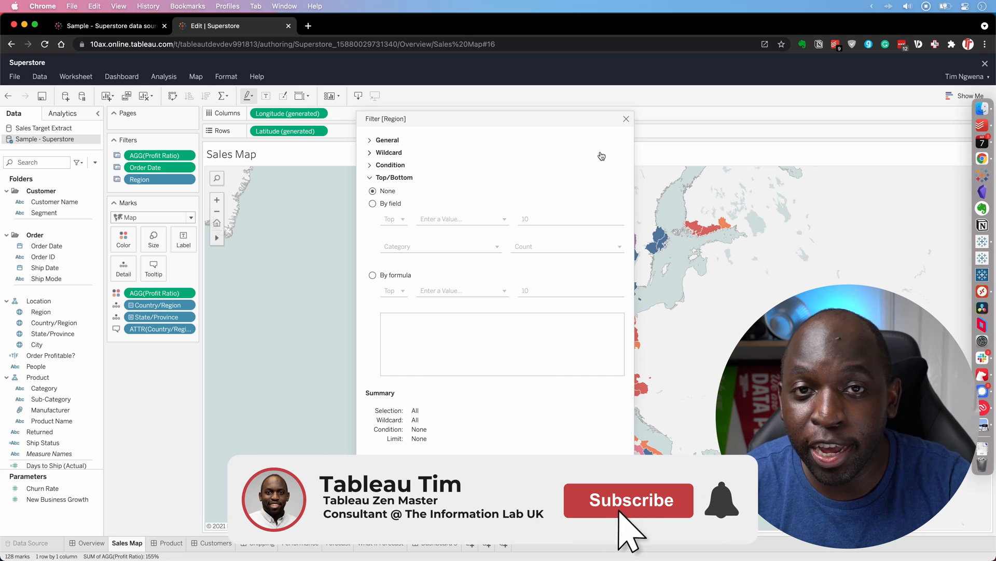
left_click(628, 499)
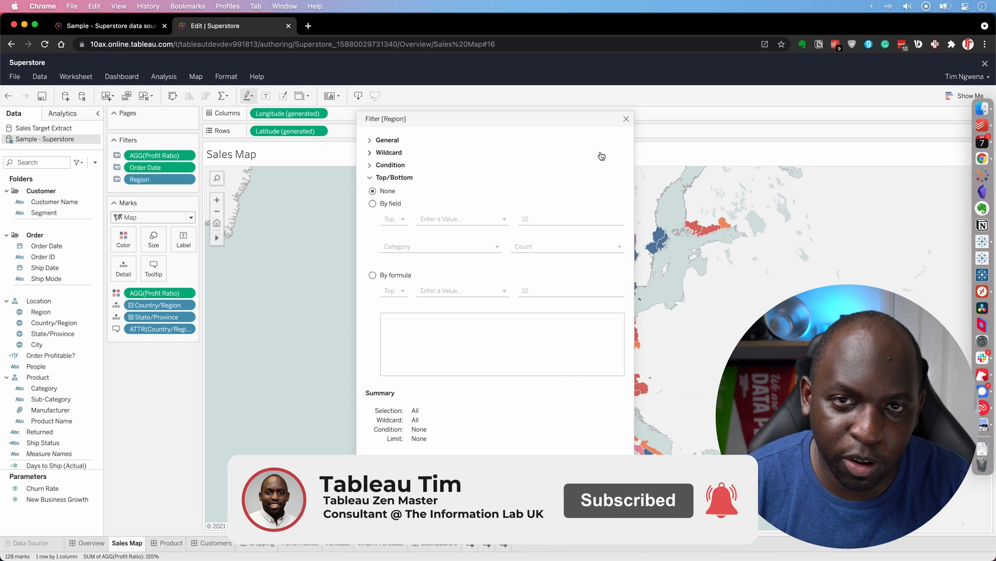